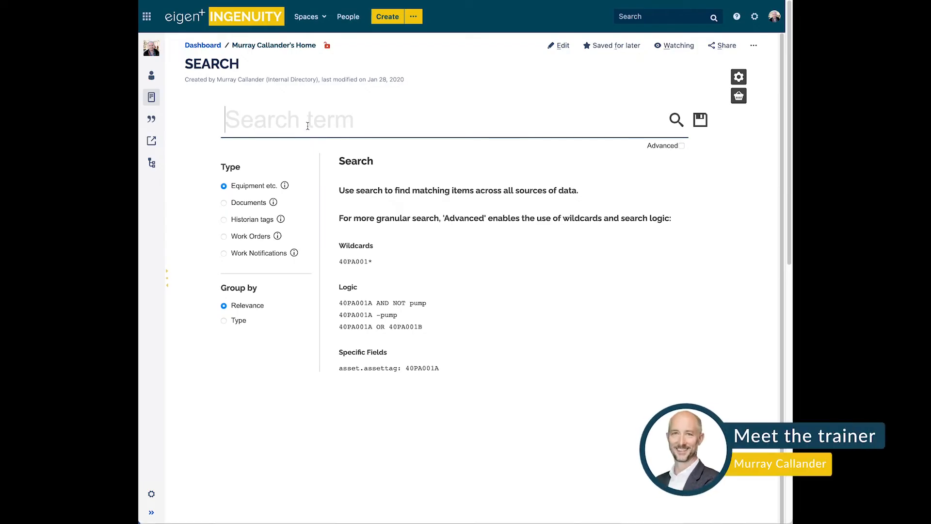
- Search equipment for 20VA001 and review the top result's status details
text(20VA001)
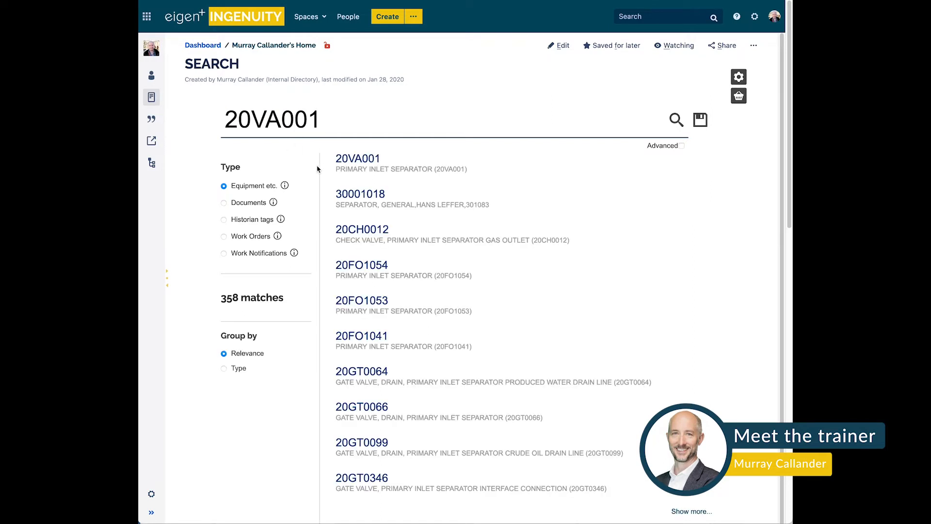
click(358, 158)
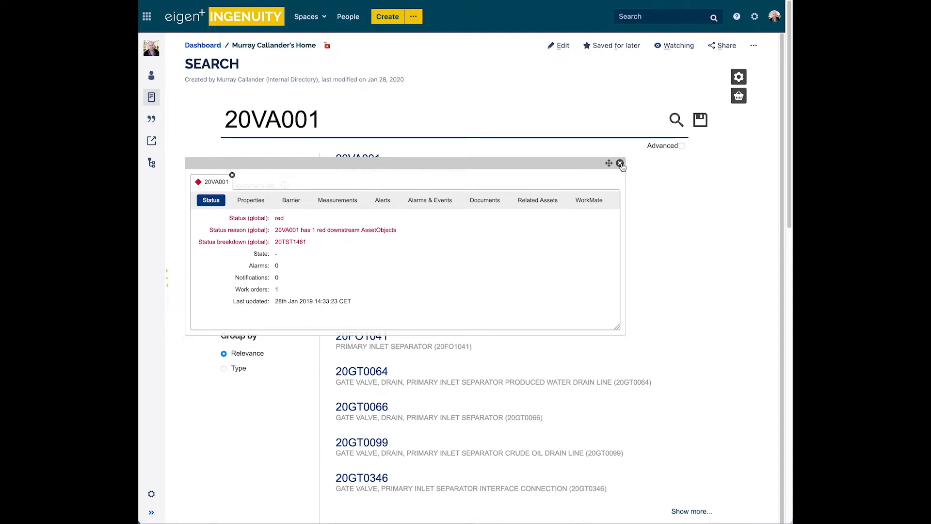
click(620, 164)
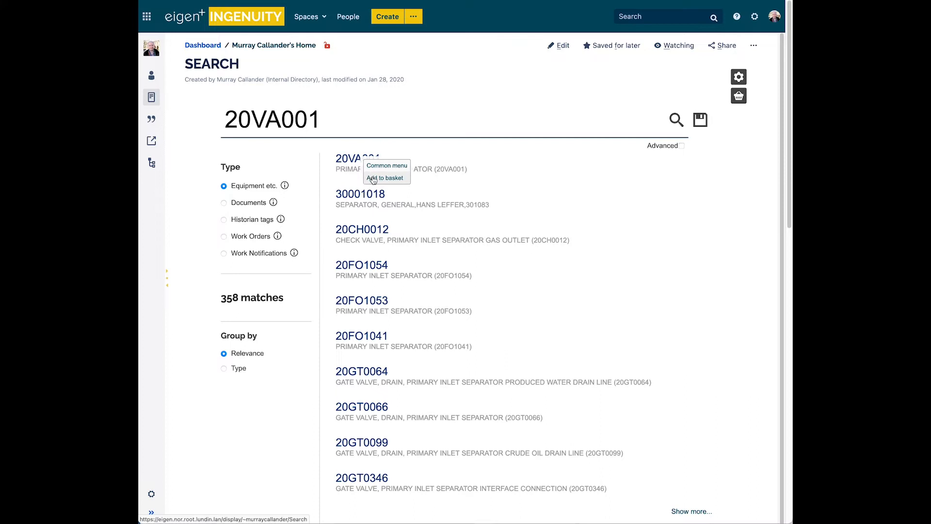
- Add 20VA001 to the basket and load two sunburst levels of related equipment and valves
click(382, 177)
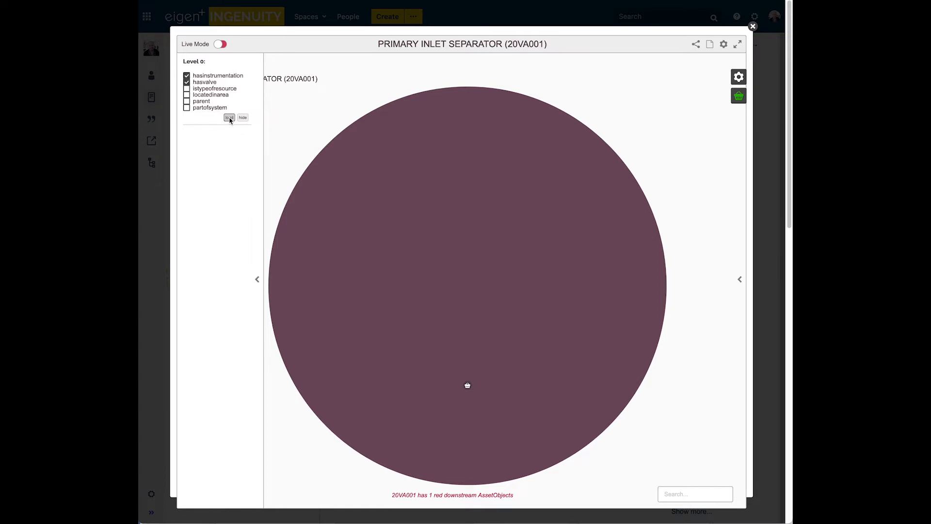
click(228, 116)
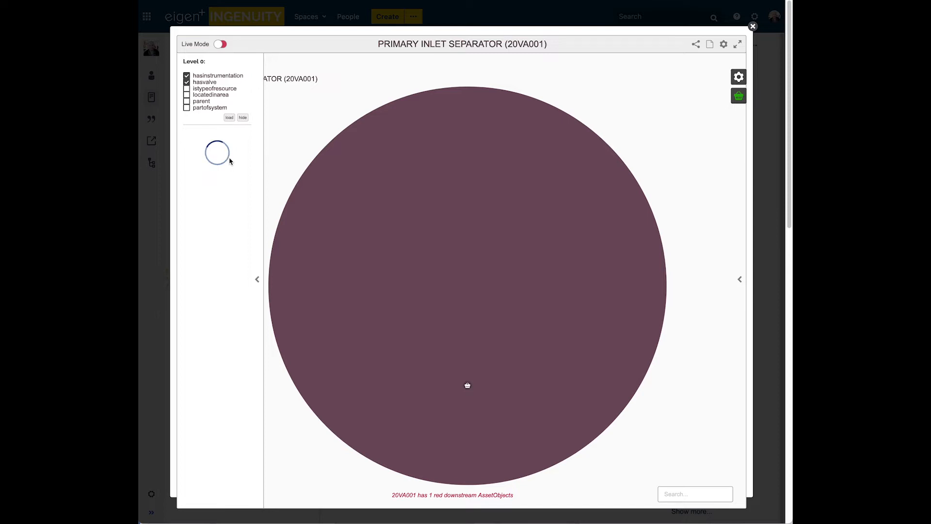
click(229, 117)
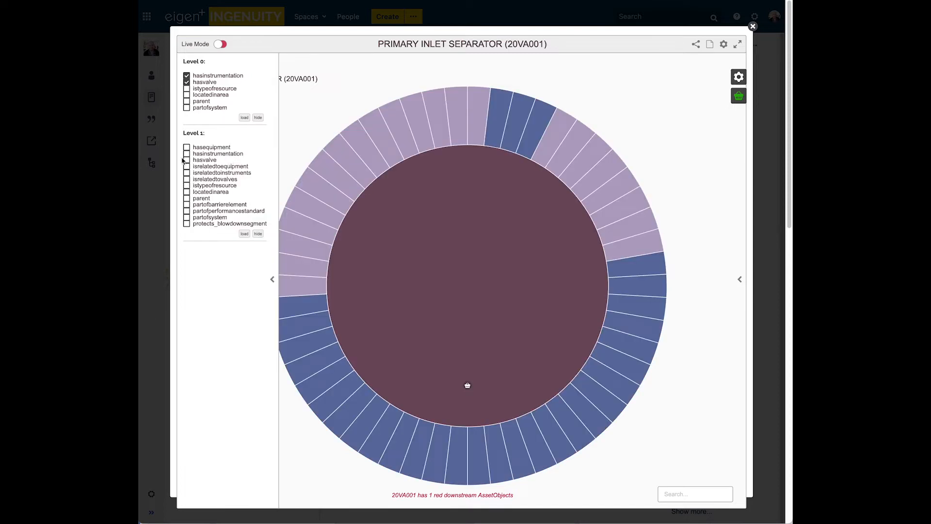
click(186, 146)
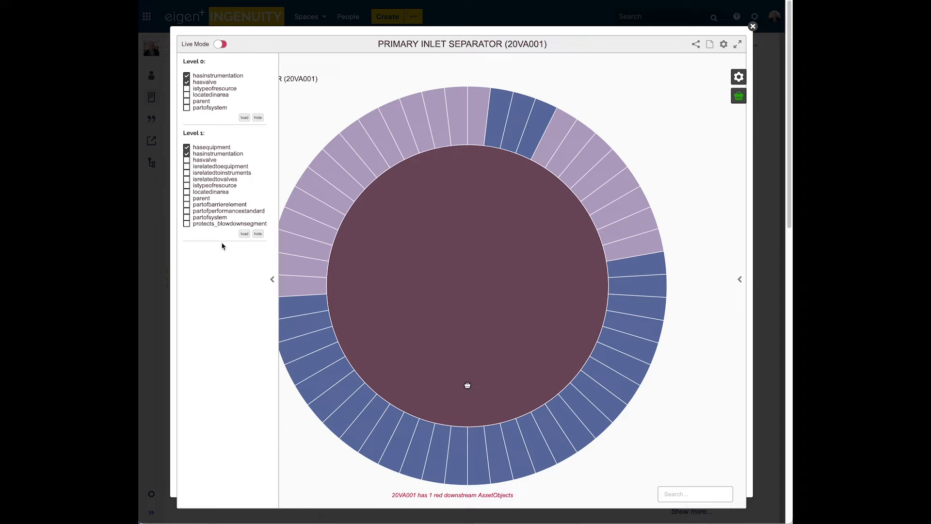
click(188, 159)
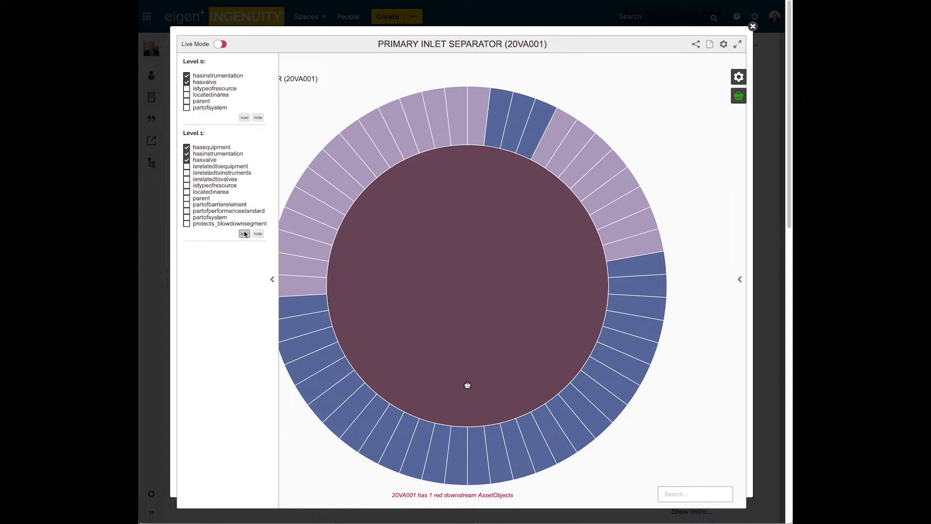
click(244, 233)
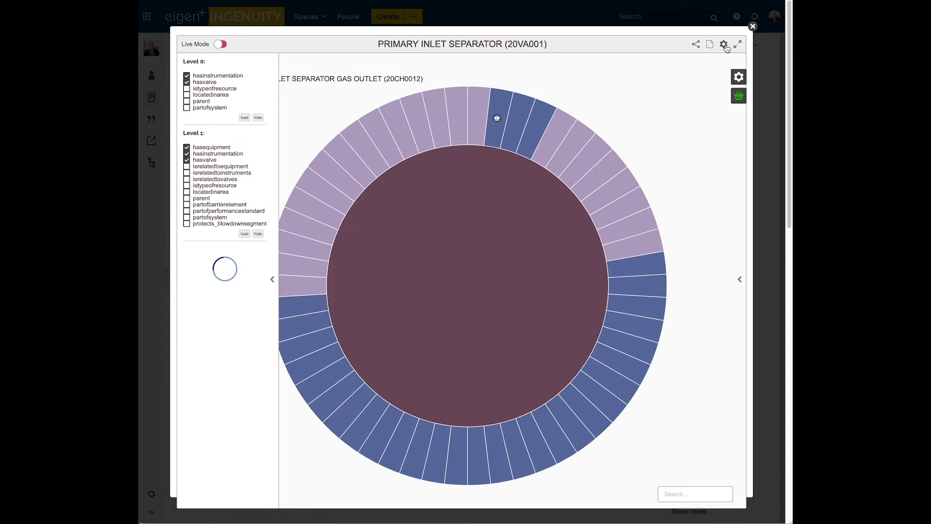
click(724, 45)
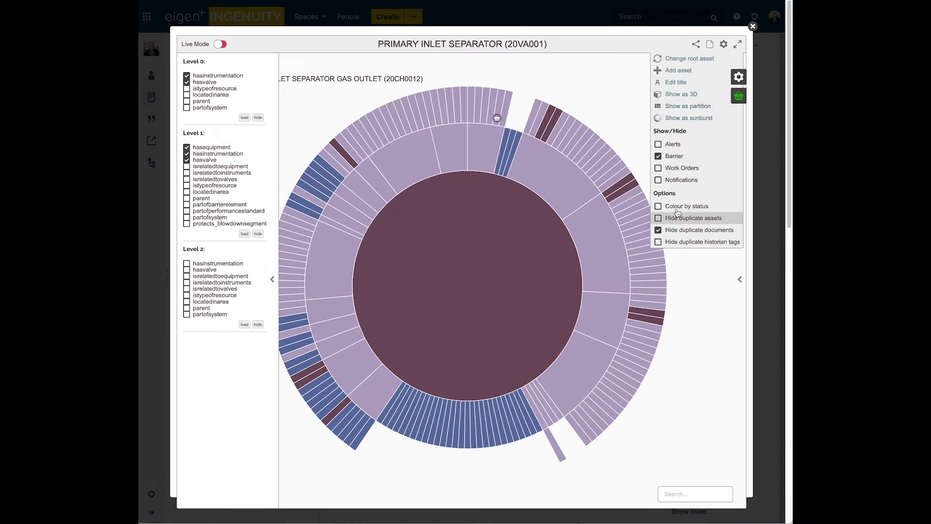
- Colour the sunburst by status and open red instrument 20TST1461's details from the basket assets
click(658, 205)
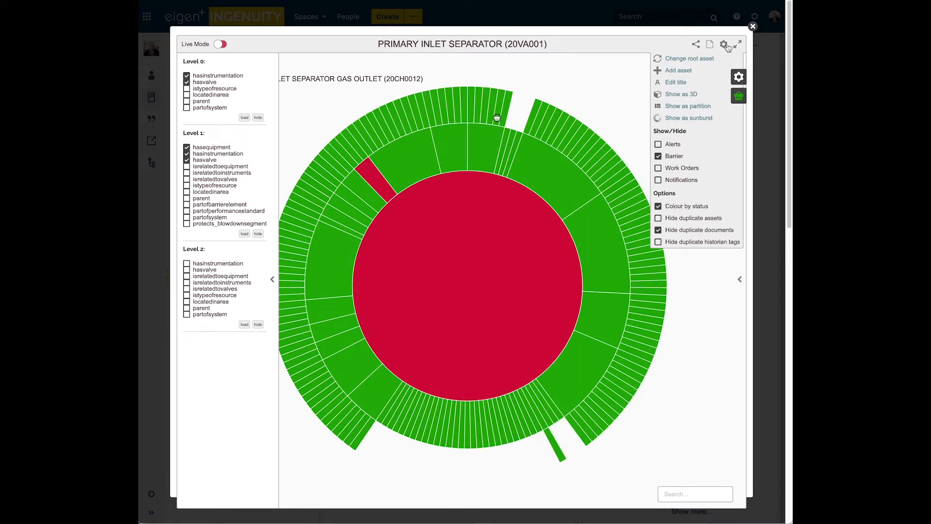
click(723, 44)
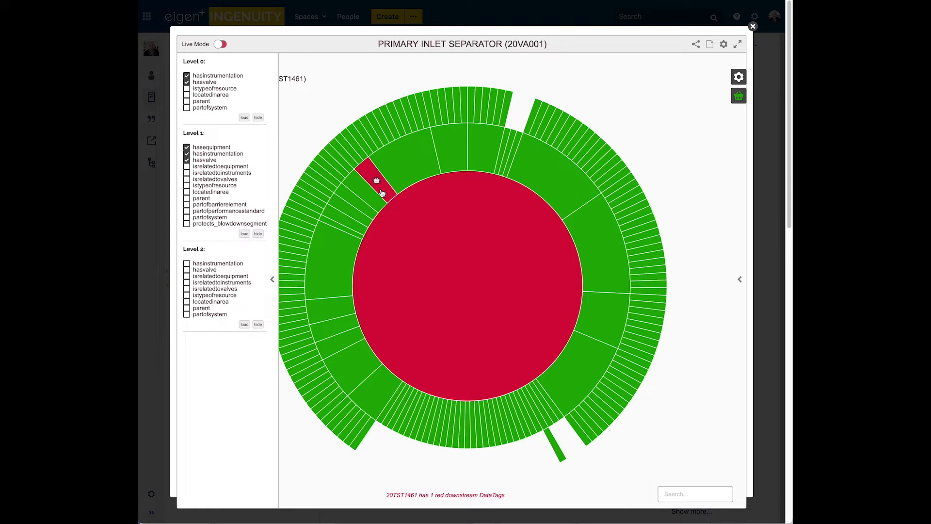
click(738, 95)
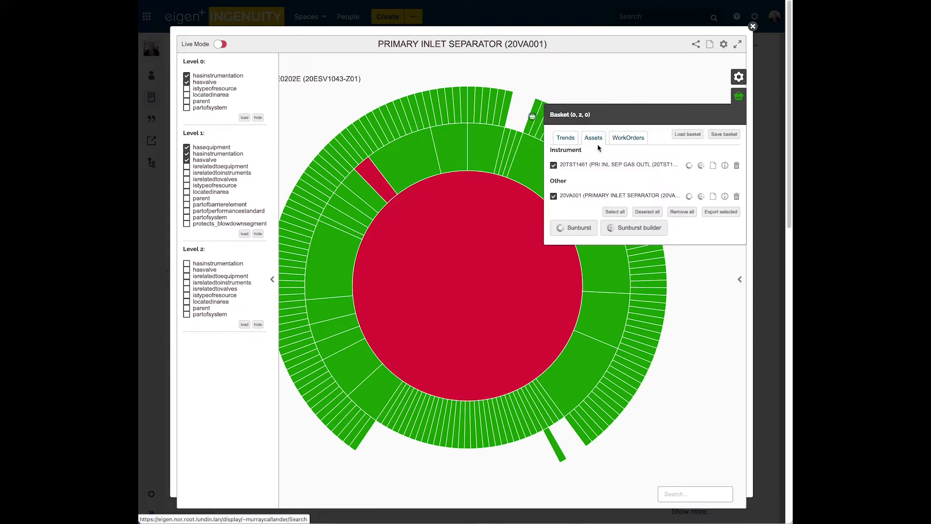
click(375, 180)
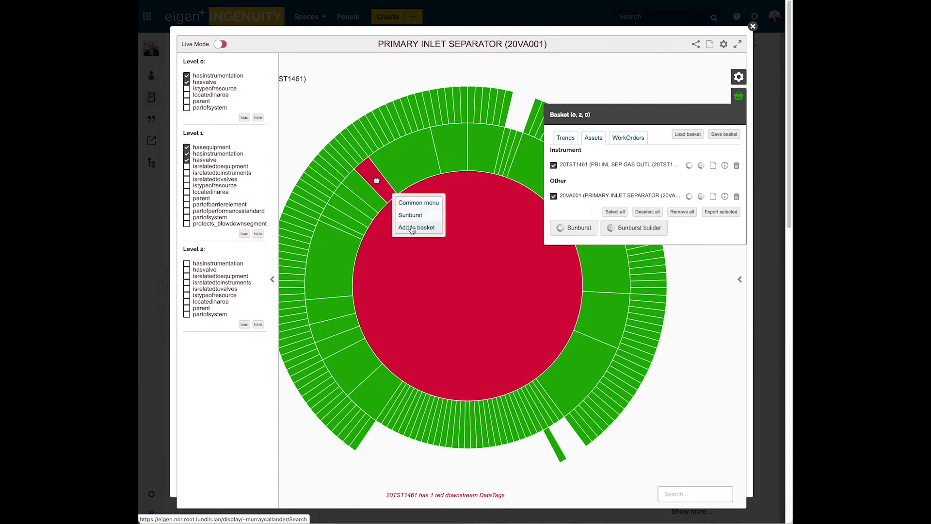
click(418, 203)
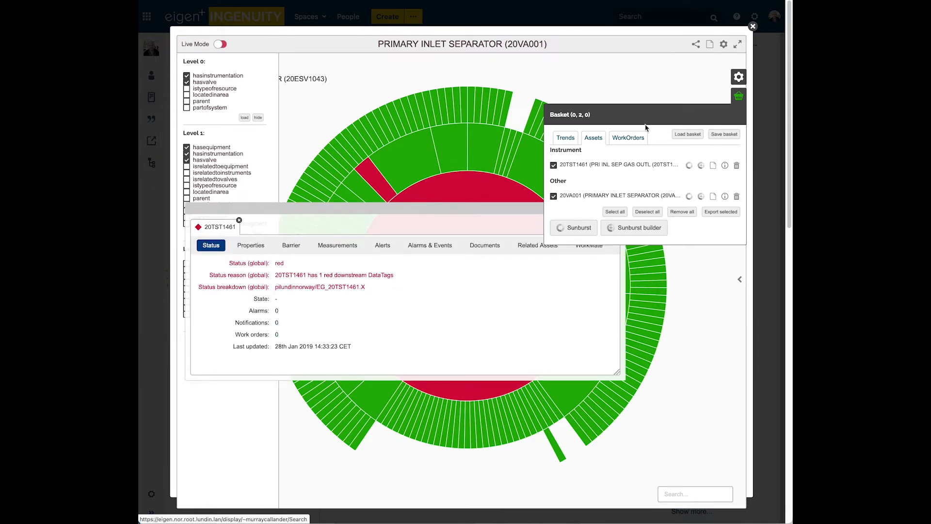
- View 20TST1461's measurements, then its alert history of 243 threshold alerts
click(738, 96)
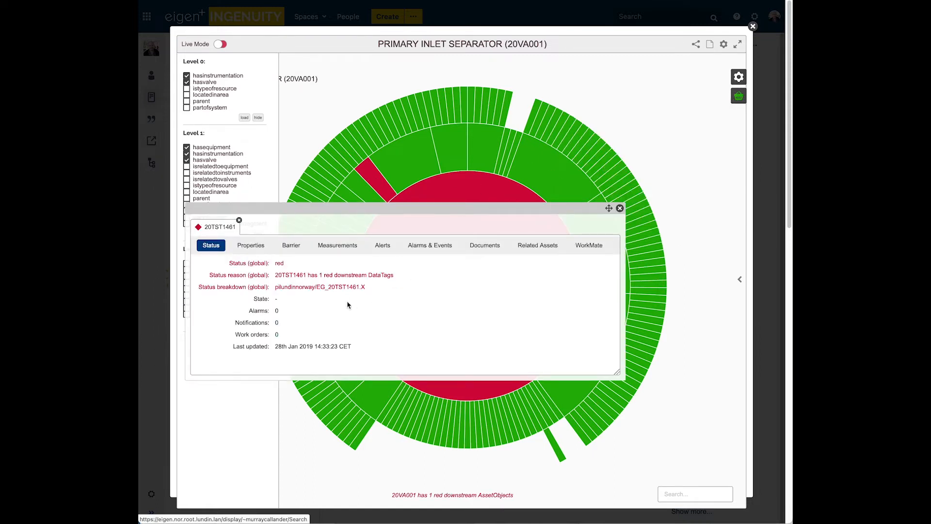
mouse_move(320, 291)
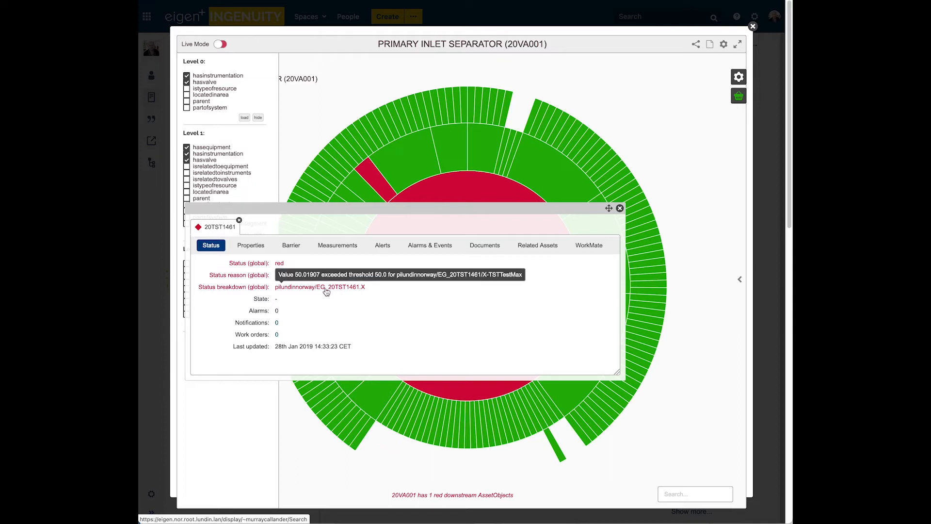
mouse_move(331, 290)
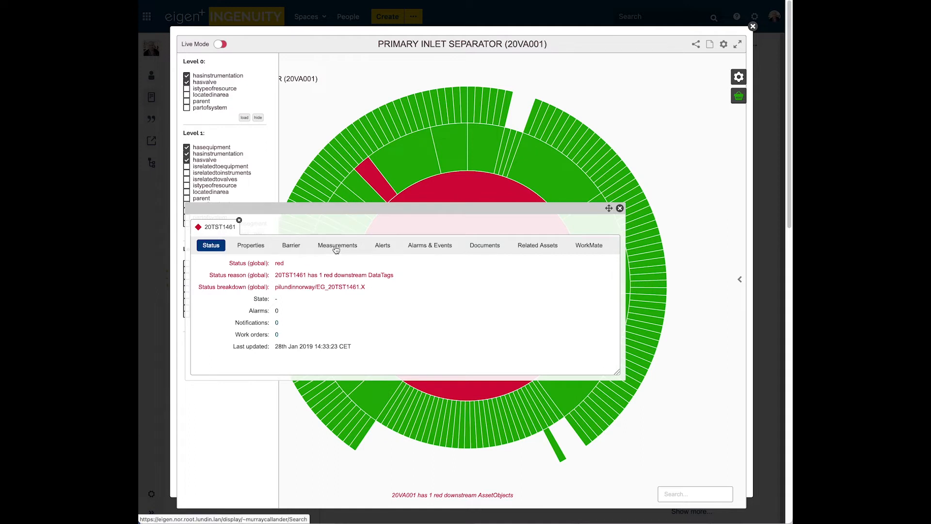
click(337, 244)
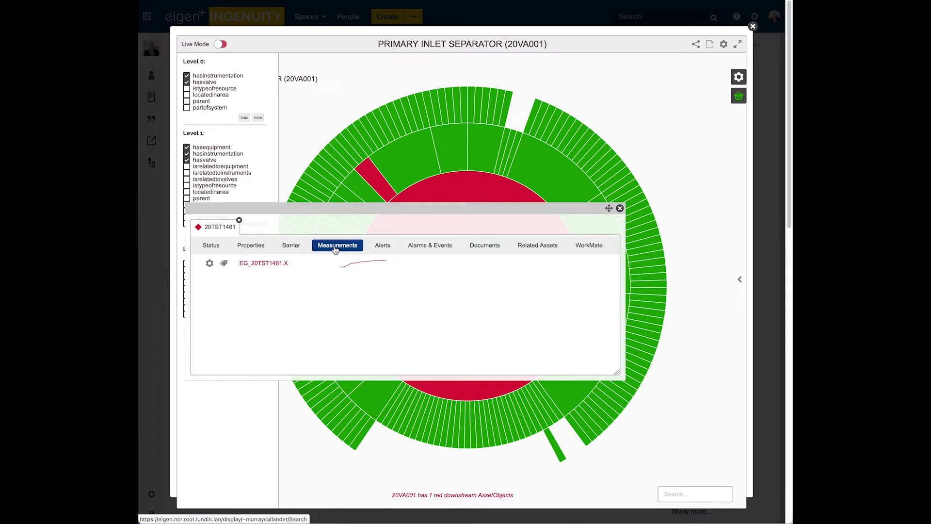
click(382, 245)
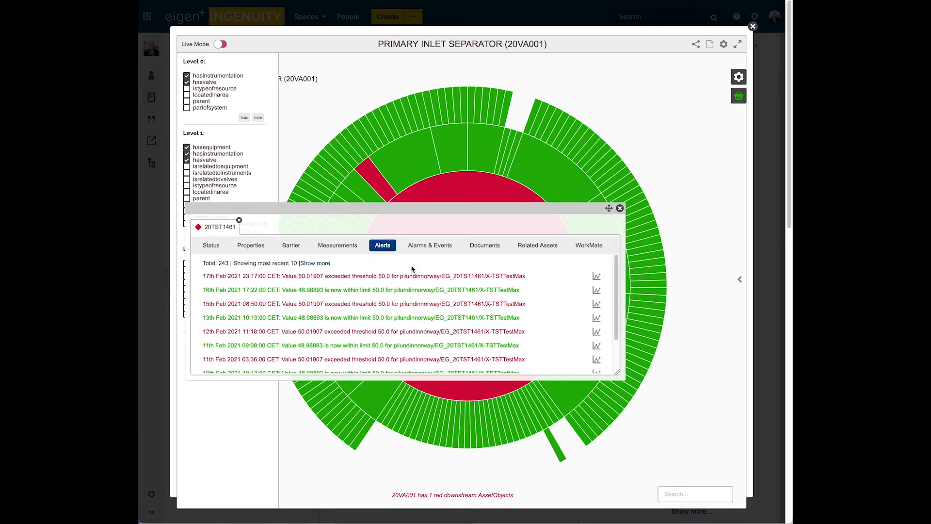
mouse_move(397, 278)
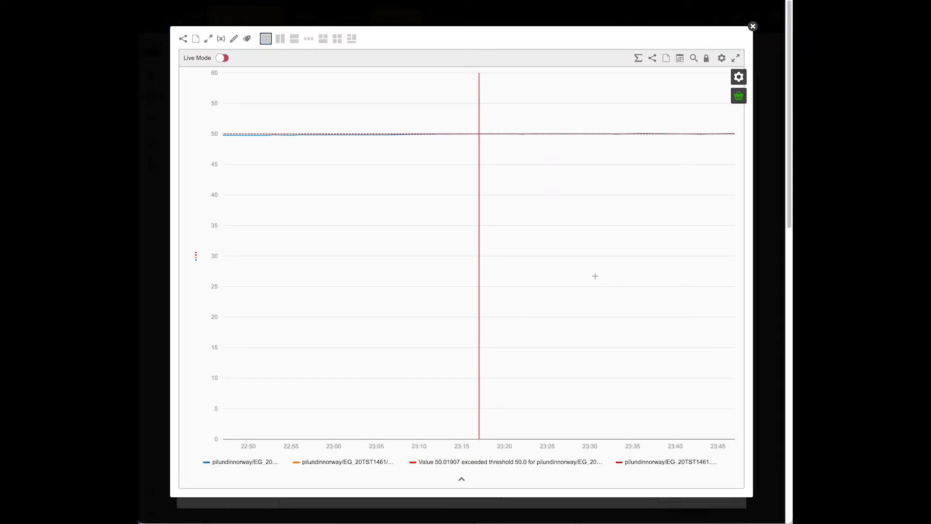
mouse_move(471, 134)
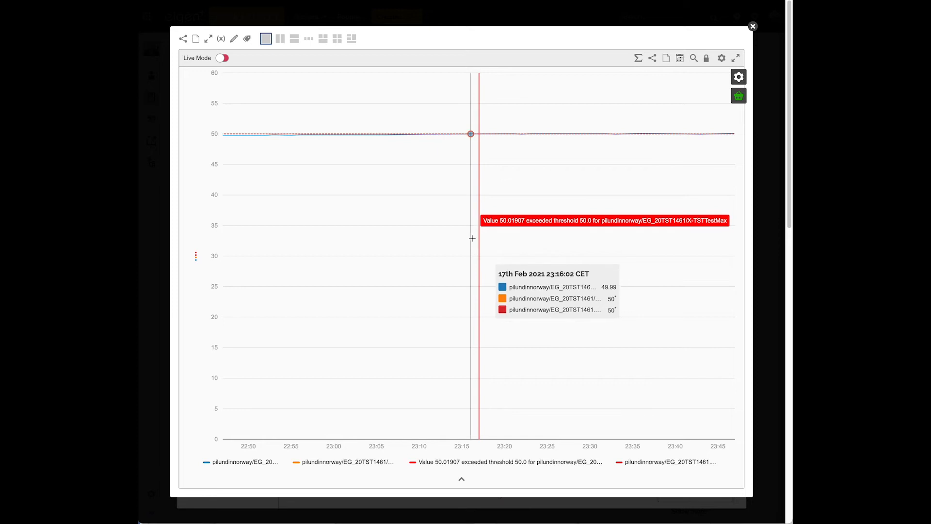
mouse_move(420, 134)
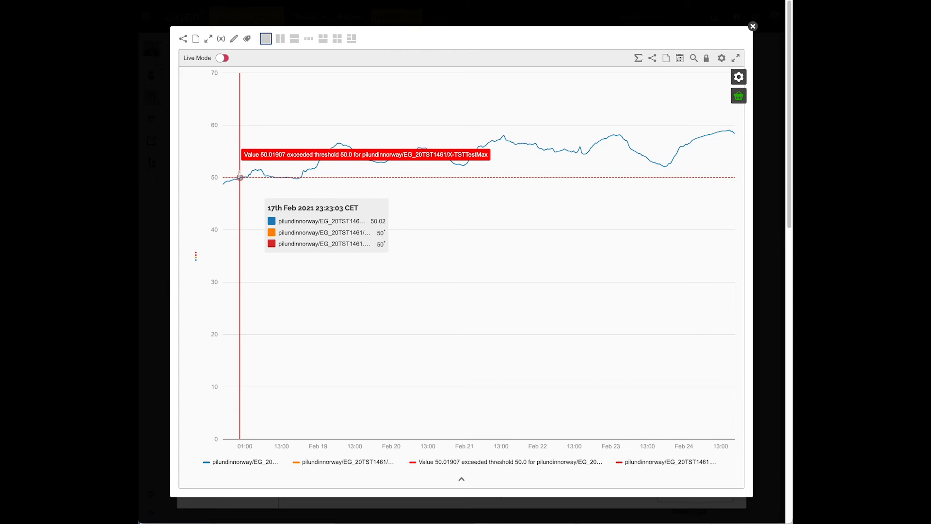
mouse_move(192, 49)
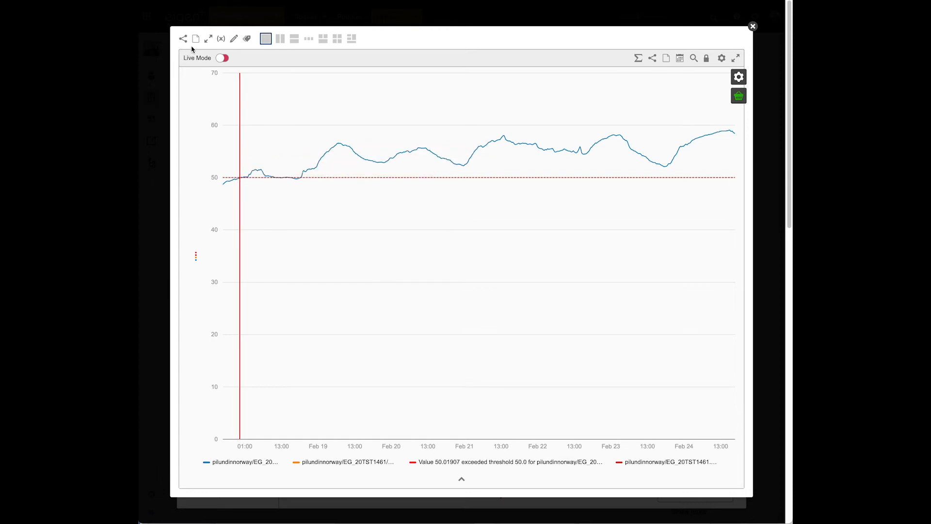
mouse_move(196, 39)
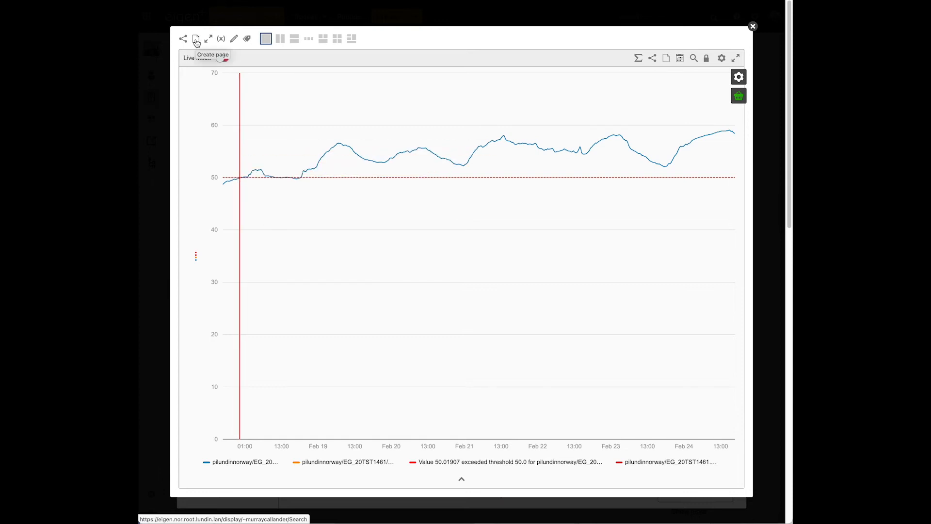
- Create a new page from the week-long 20TST1461 temperature trend
click(196, 39)
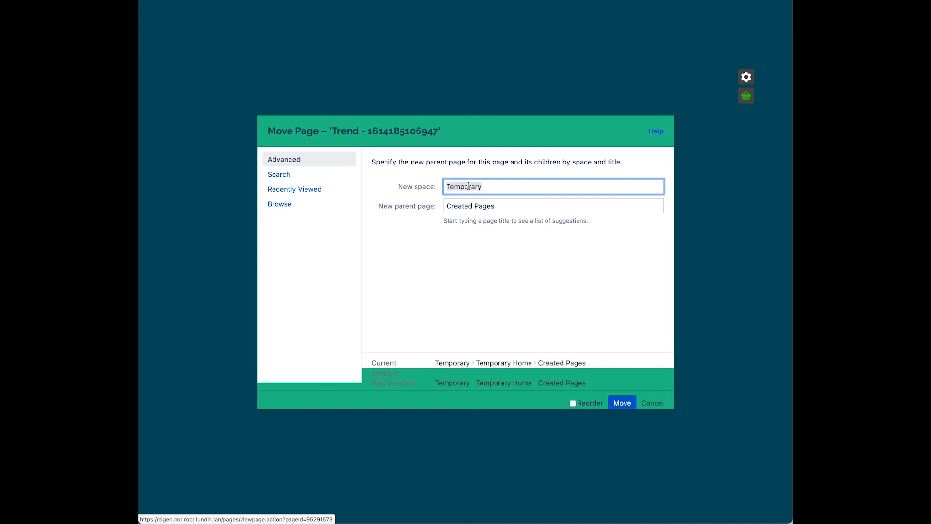
text(Murray Callander (Internal Directory)
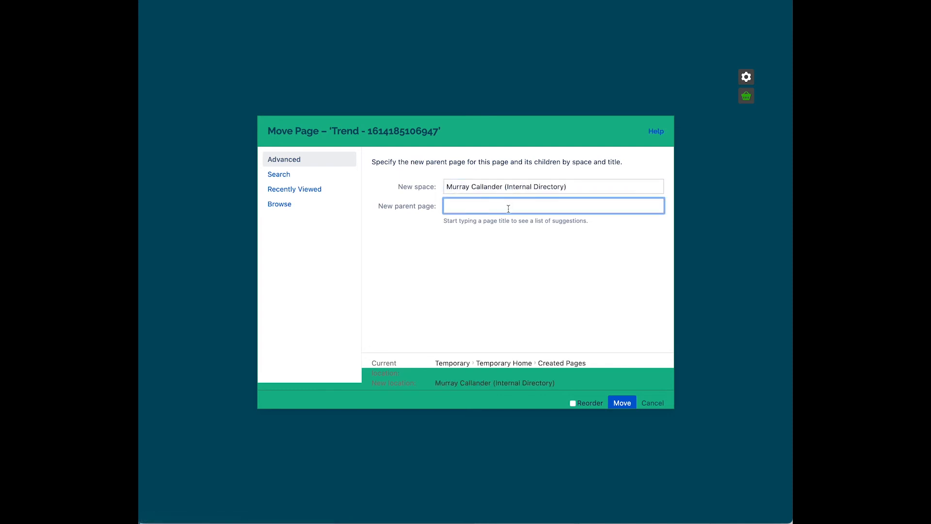
text(Murra)
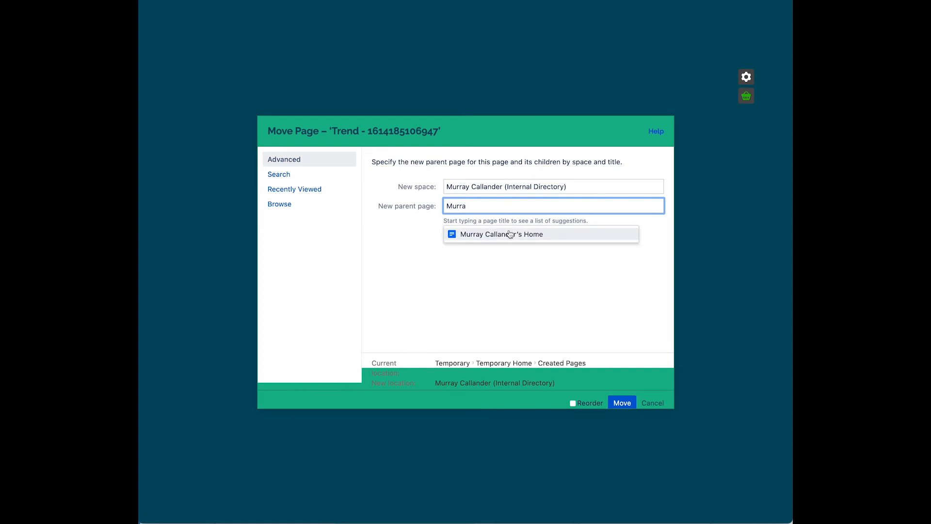
click(621, 403)
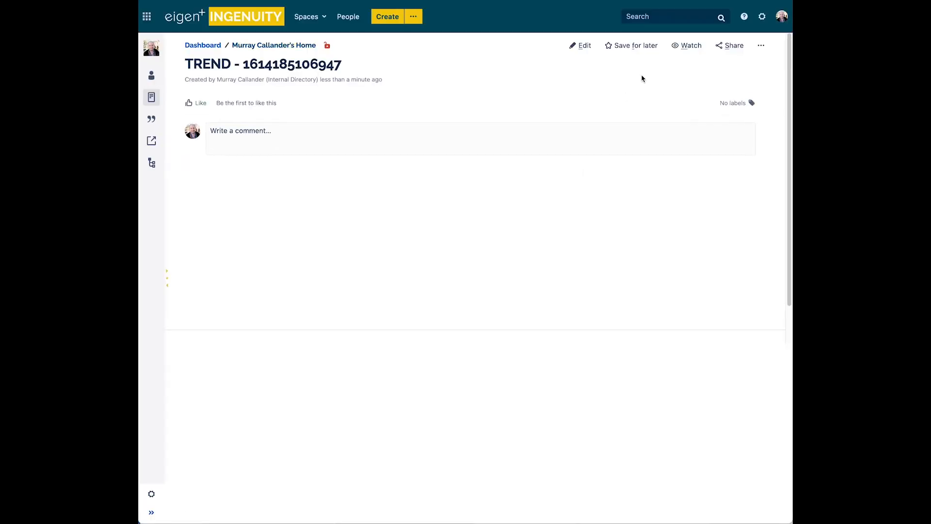
- Retitle the trend page 'Temperature incident 2021-02'
click(584, 45)
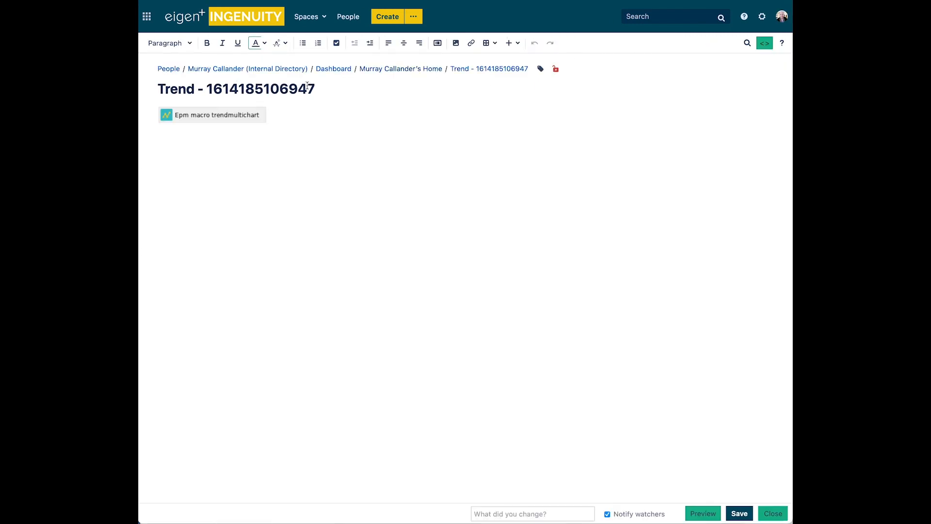
triple_click(236, 89)
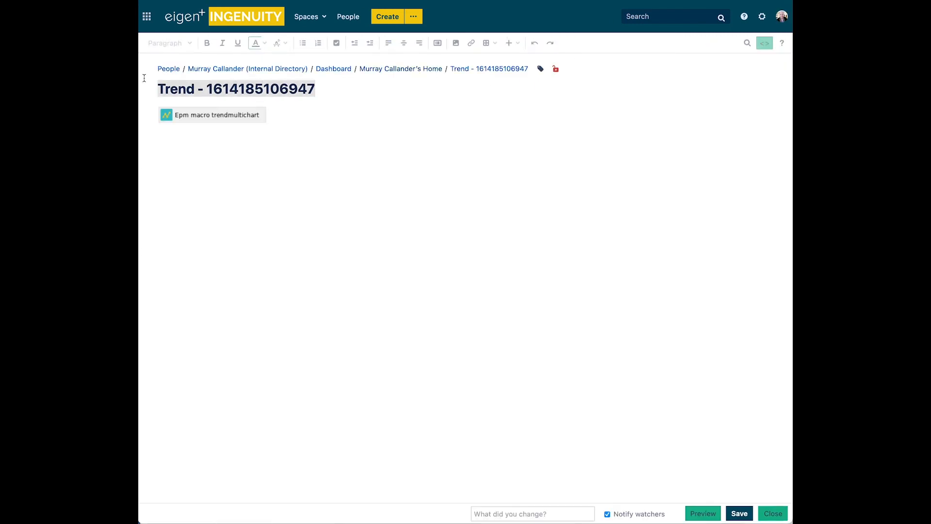
text(Temperature)
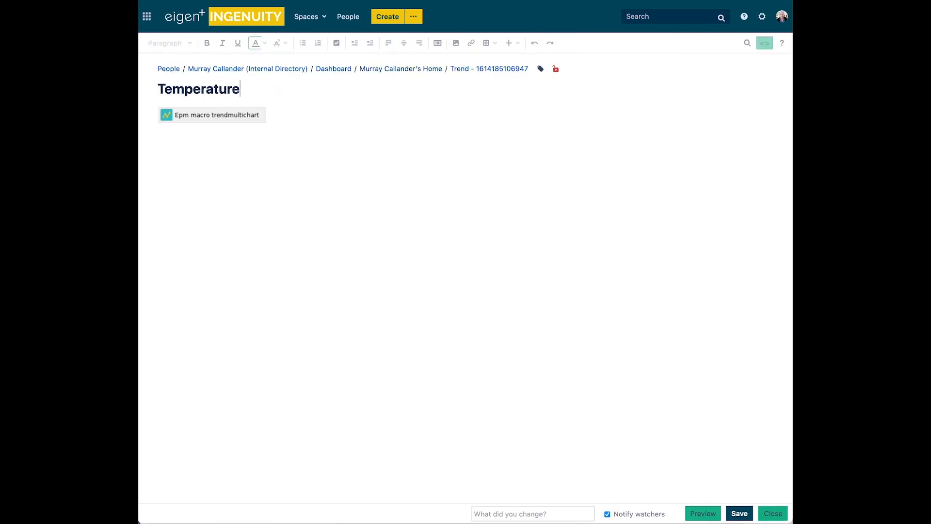
text(incident 2021)
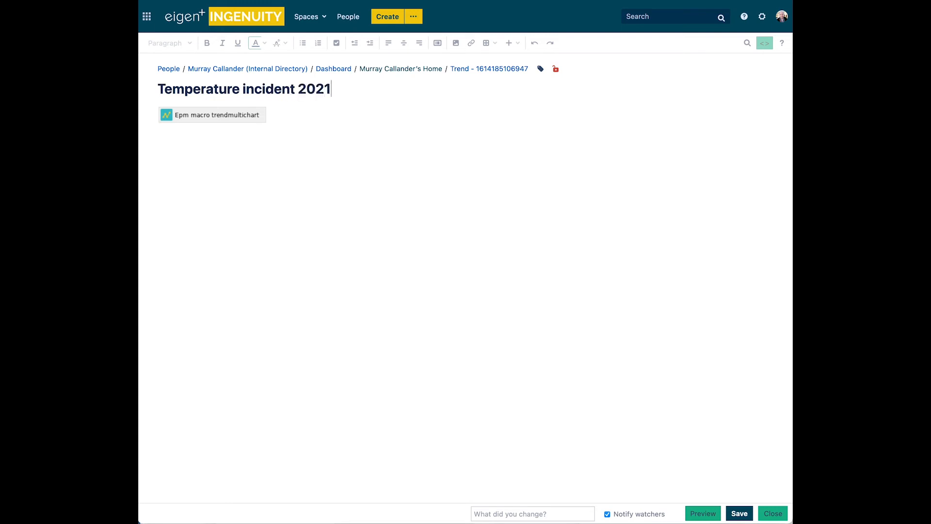
text(-02)
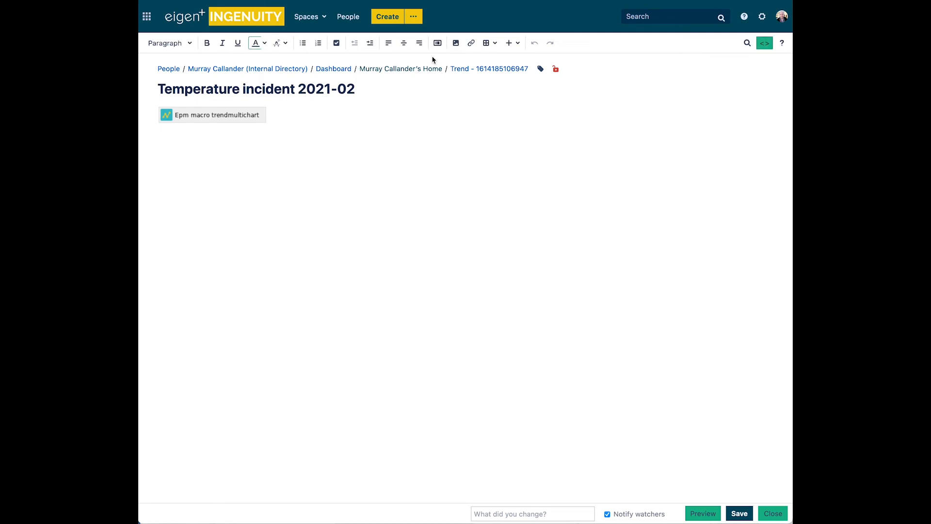
- Add a two-column layout section and save the page
click(436, 42)
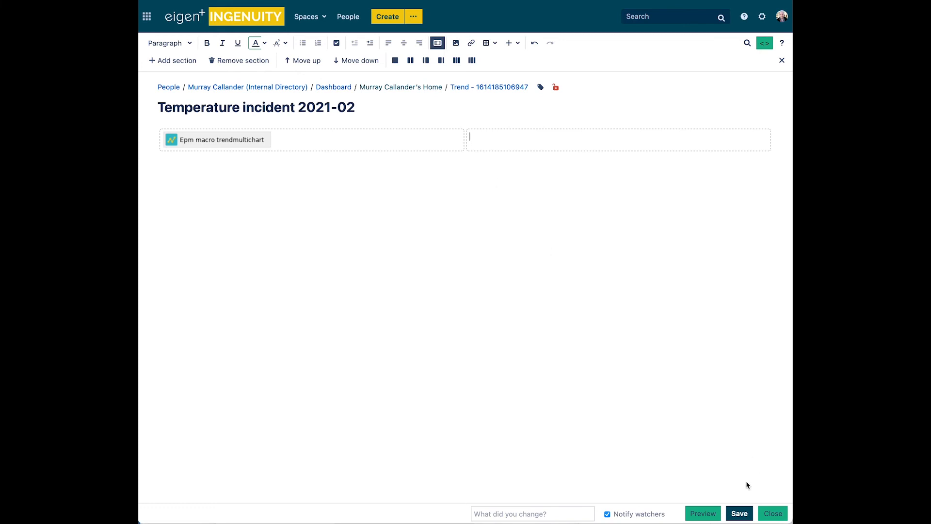
click(738, 513)
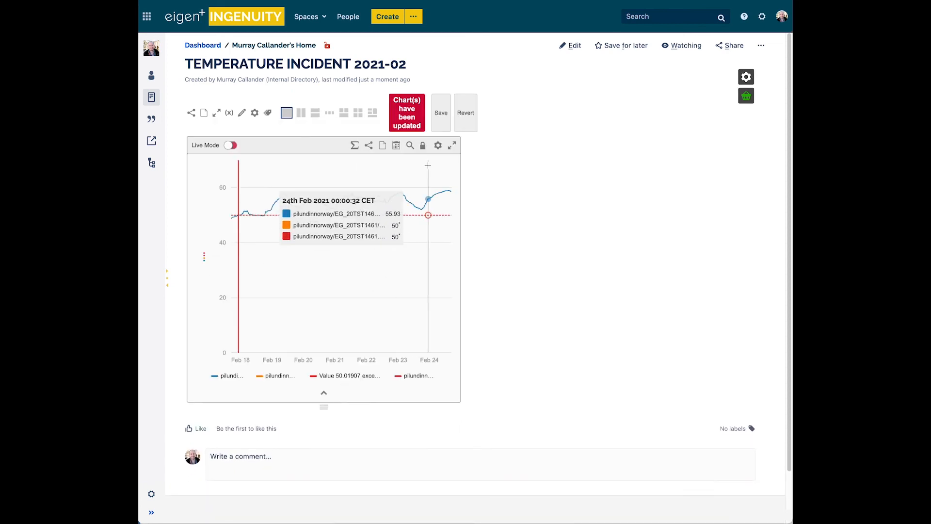
click(437, 145)
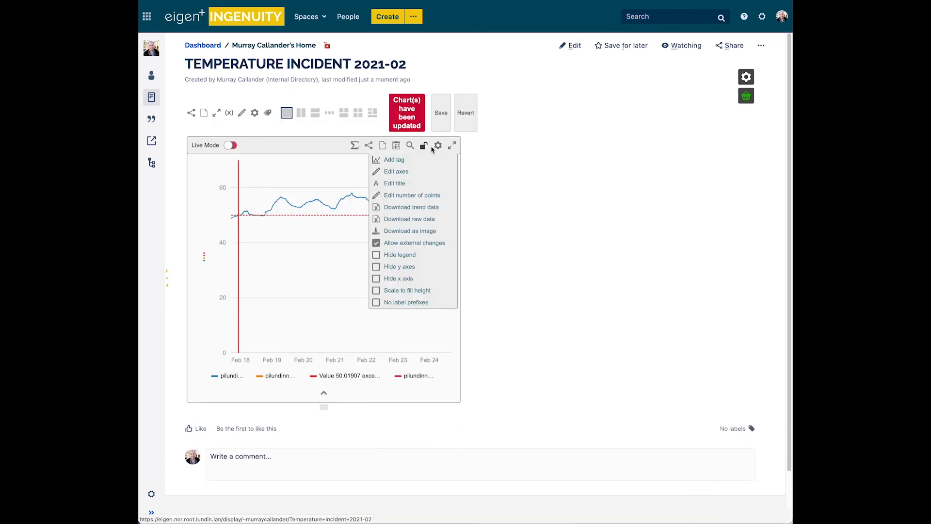